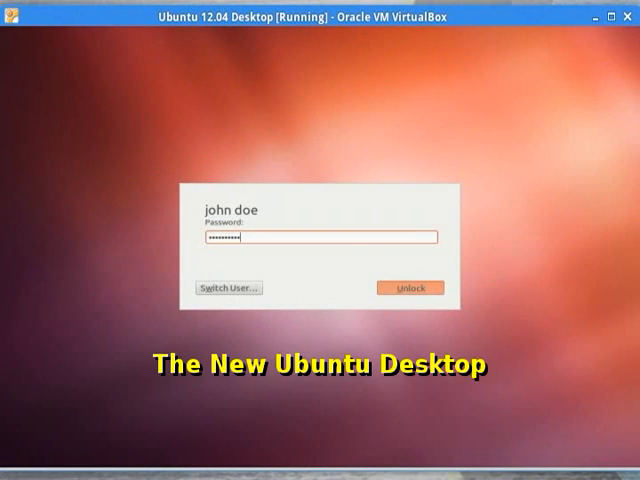
Enter the password on the lock screen and unlock the Unity session
{"action": "left_click", "coordinate": [412, 287]}
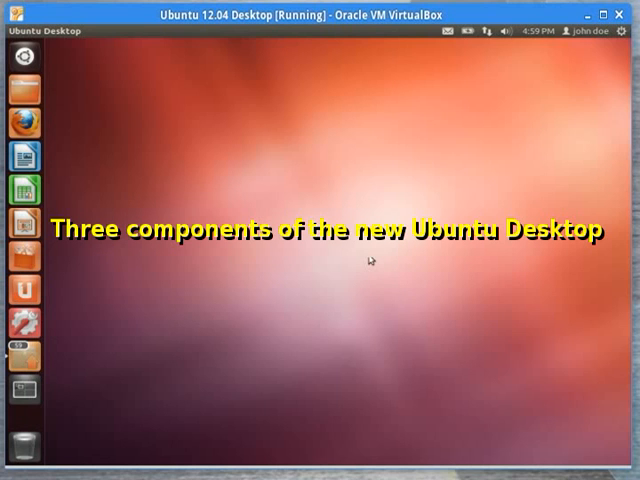
{"action": "mouse_move", "coordinate": [20, 64]}
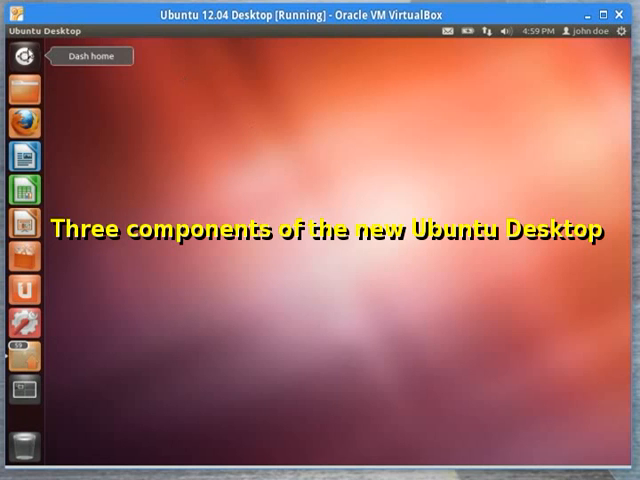
{"action": "mouse_move", "coordinate": [22, 222]}
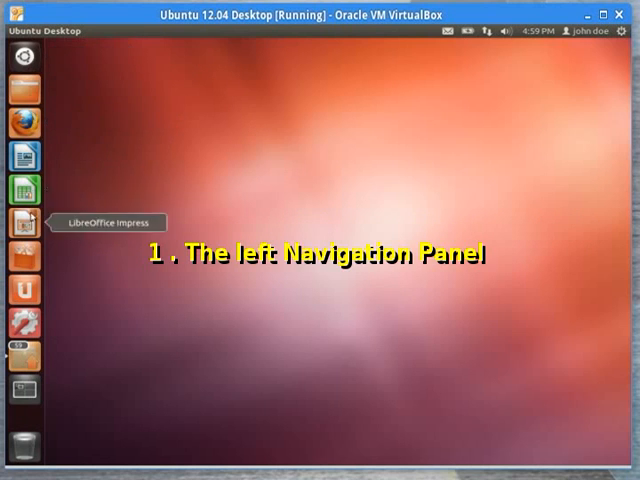
{"action": "mouse_move", "coordinate": [349, 214]}
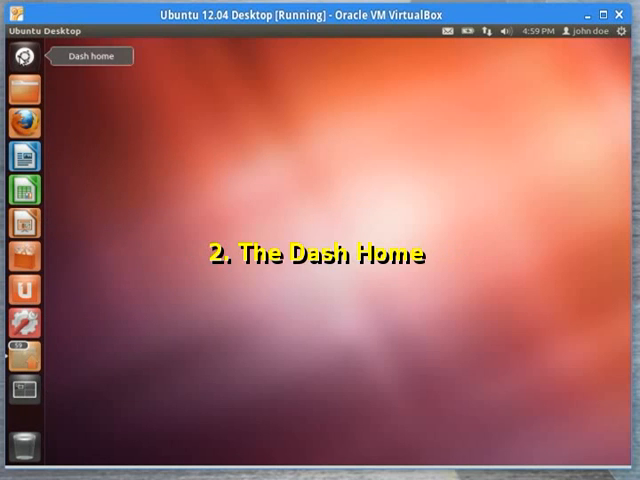
Open the Dash home from the Ubuntu logo at the top of the launcher
{"action": "left_click", "coordinate": [23, 62]}
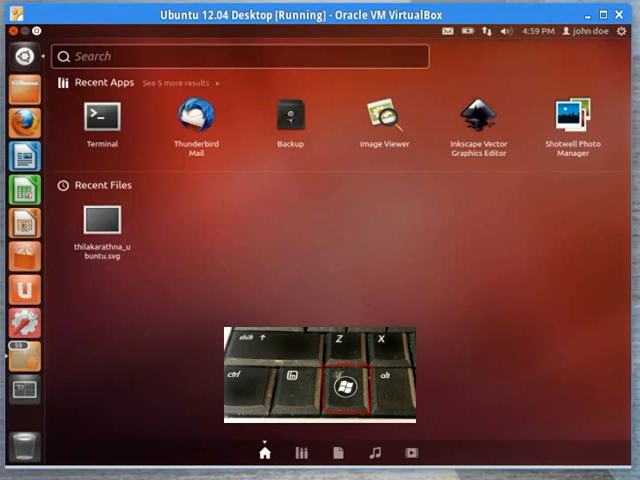
Toggle the Dash overlay with the Super key
{"action": "key", "text": "Super"}
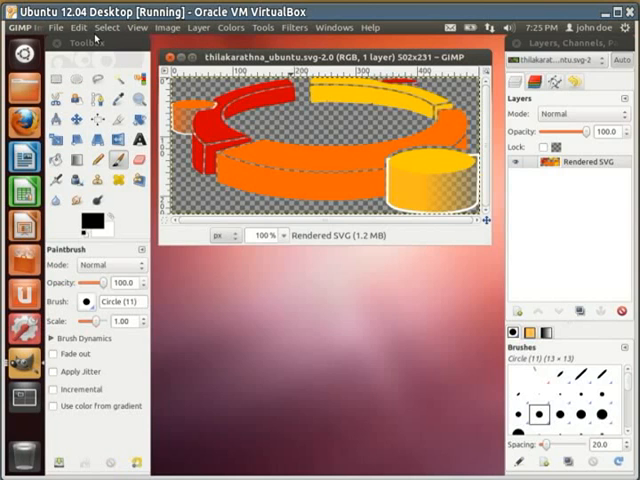
Open and close GIMP's Edit menu to review its editing commands
{"action": "left_click", "coordinate": [79, 28]}
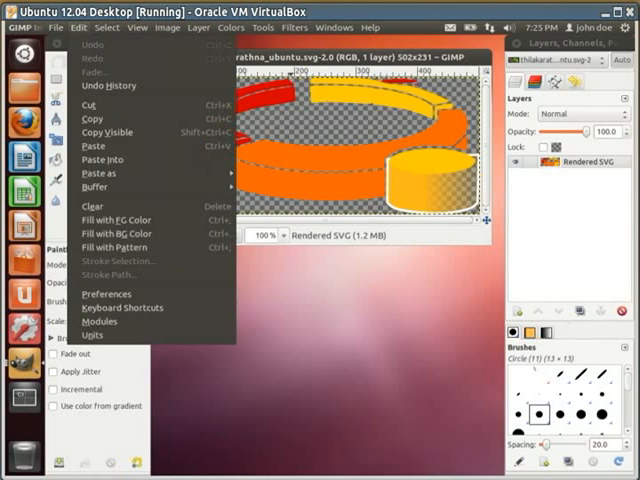
{"action": "left_click", "coordinate": [232, 28]}
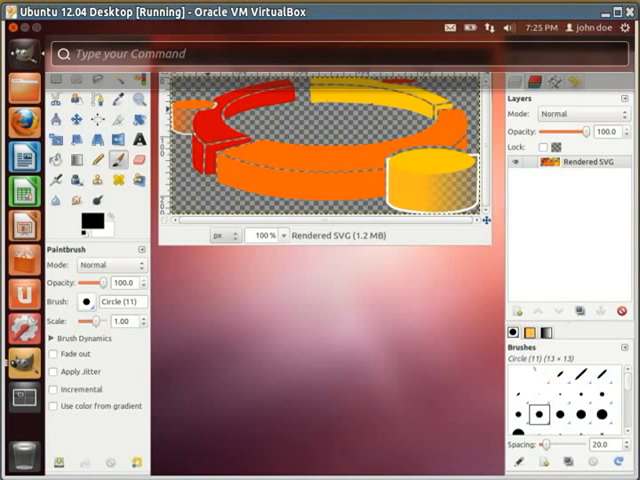
Search the HUD for 'File', step through matching GIMP commands, then try further queries
{"action": "type", "text": "Fi"}
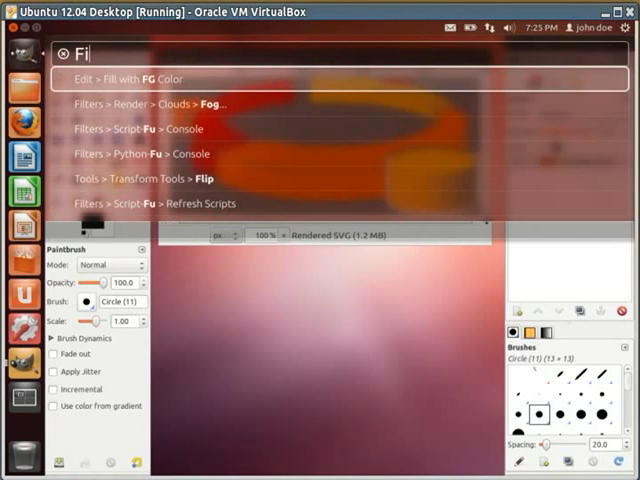
{"action": "type", "text": "le"}
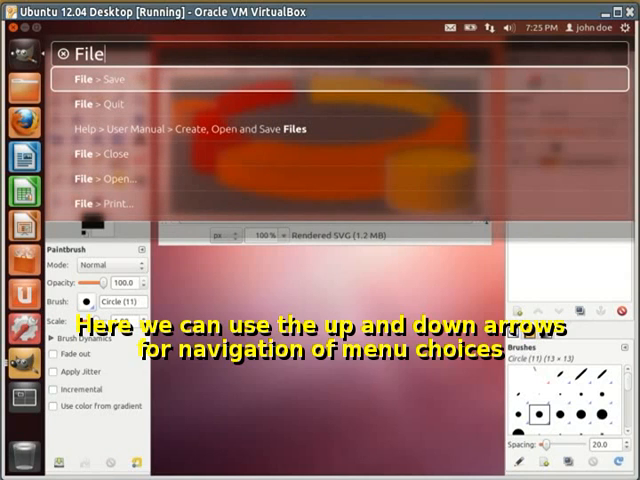
{"action": "key", "text": "Down"}
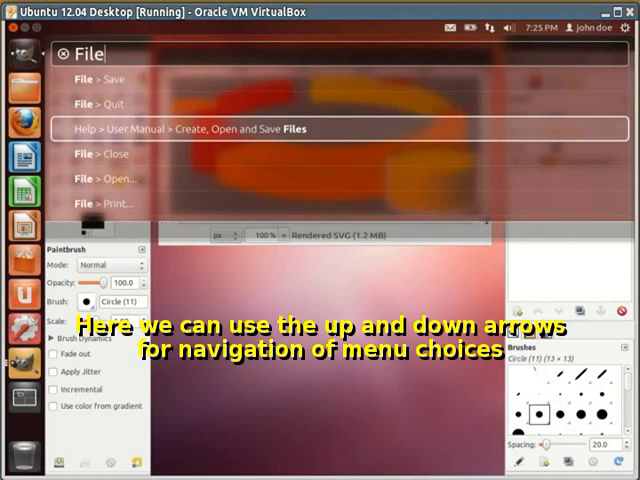
{"action": "key", "text": "Down"}
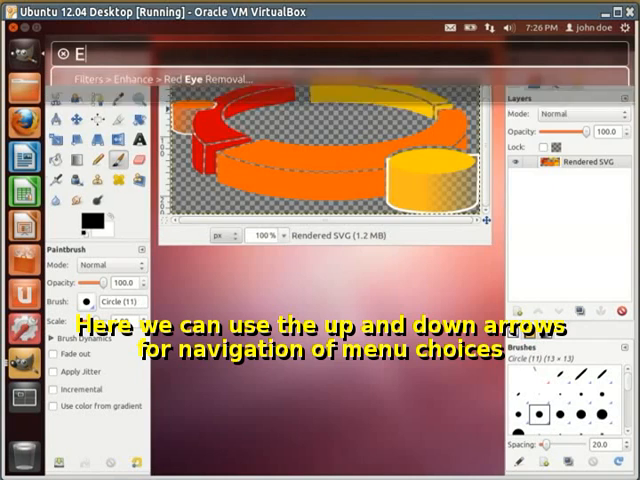
{"action": "type", "text": "d"}
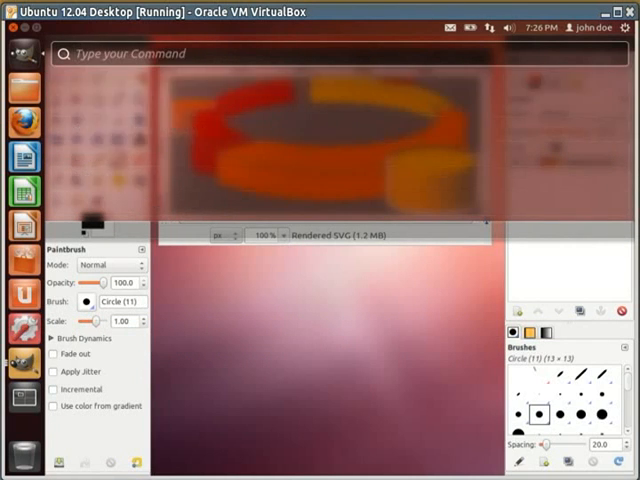
{"action": "type", "text": "Tol"}
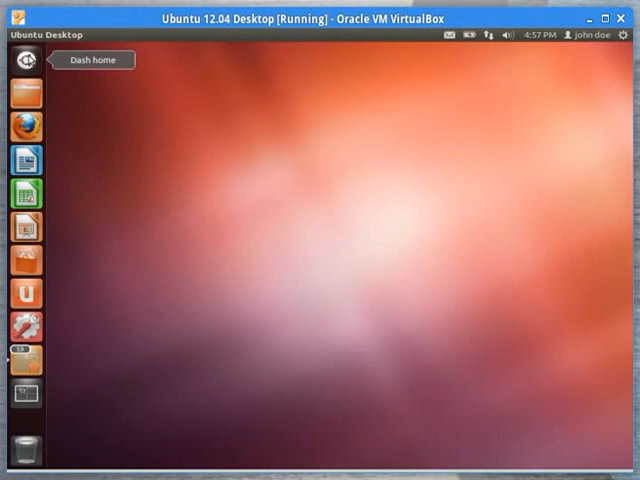
Open the Dash home and search for 'offic'
{"action": "left_click", "coordinate": [25, 66]}
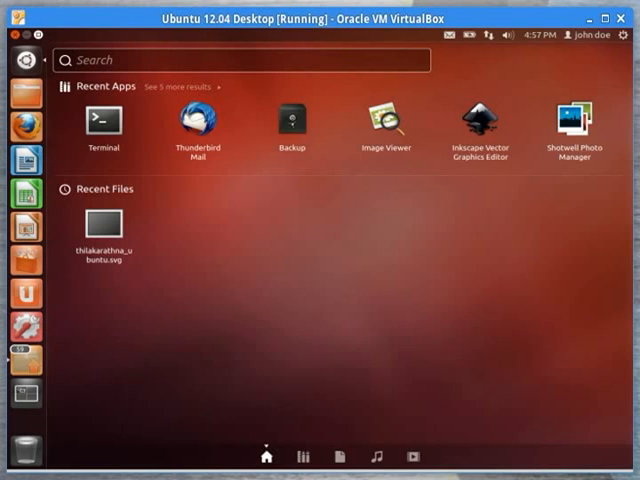
{"action": "type", "text": "offic"}
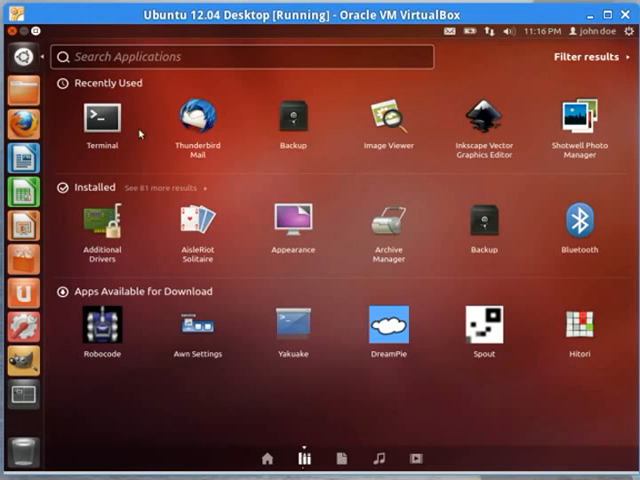
{"action": "mouse_move", "coordinate": [146, 102]}
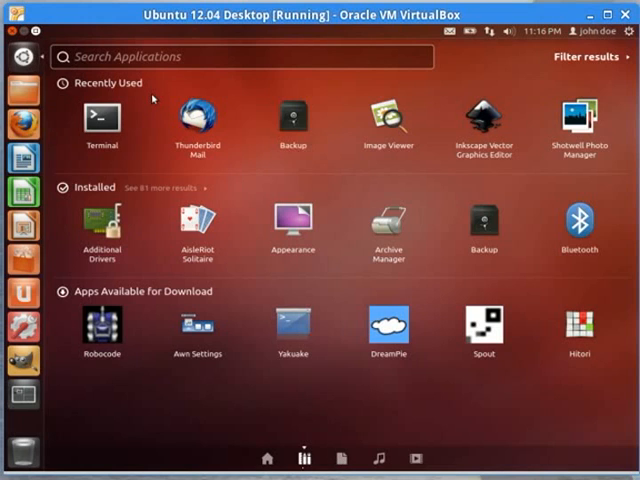
Search applications for 'TERM', trim the query, then type 'gim'
{"action": "type", "text": "TERM"}
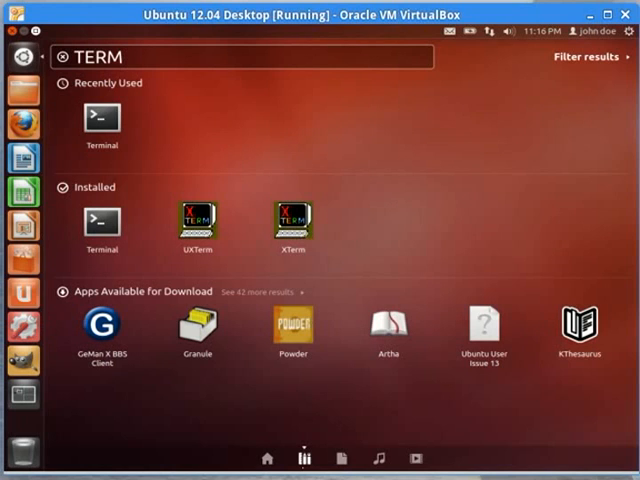
{"action": "key", "text": "BackSpace"}
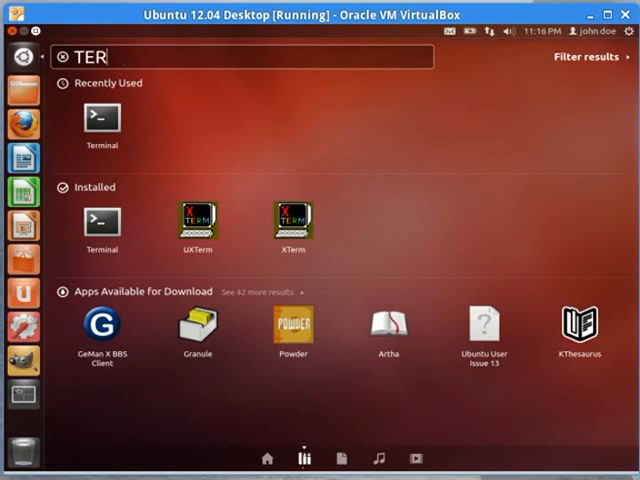
{"action": "key", "text": "BackSpace"}
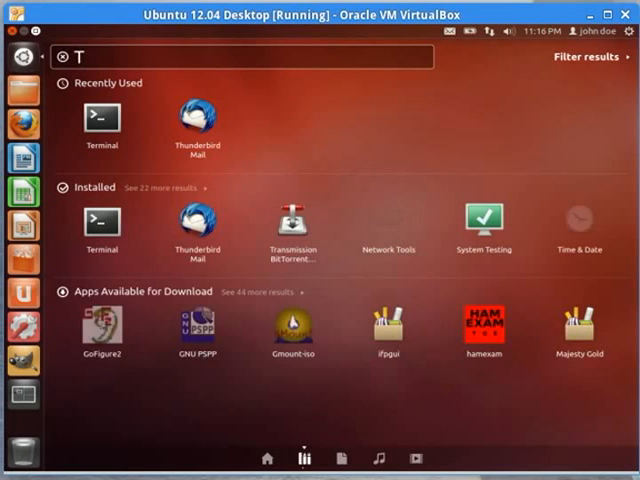
{"action": "type", "text": "gim"}
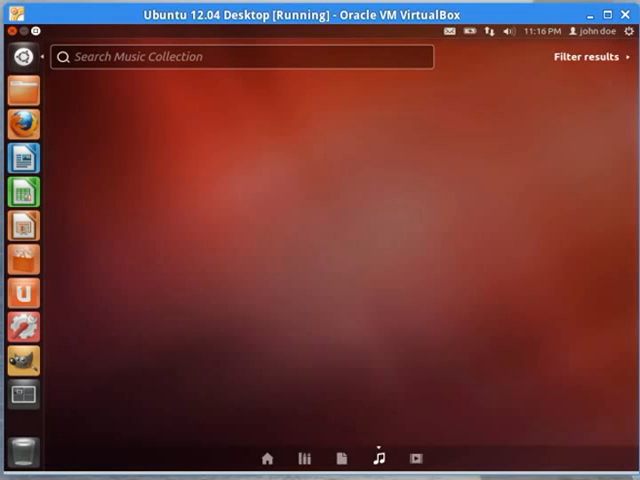
Pass through the Videos lens and return to the Applications lens
{"action": "left_click", "coordinate": [421, 454]}
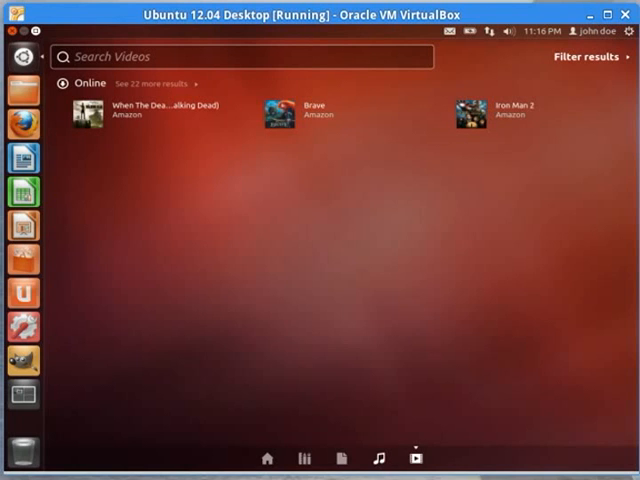
{"action": "left_click", "coordinate": [342, 454]}
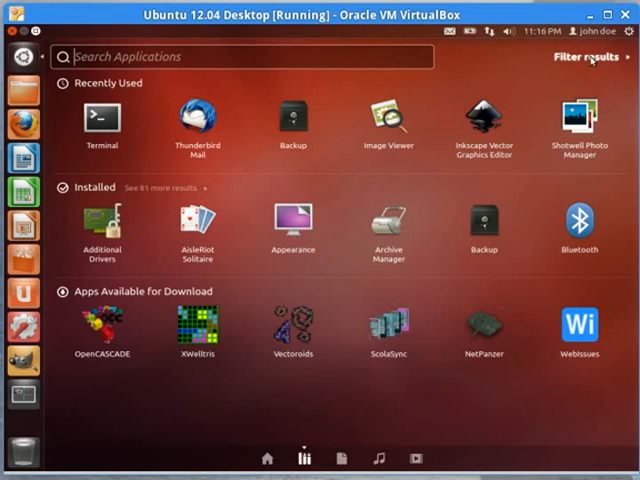
Filter application results to Office, Games and Internet types and scroll the matching apps
{"action": "left_click", "coordinate": [583, 66]}
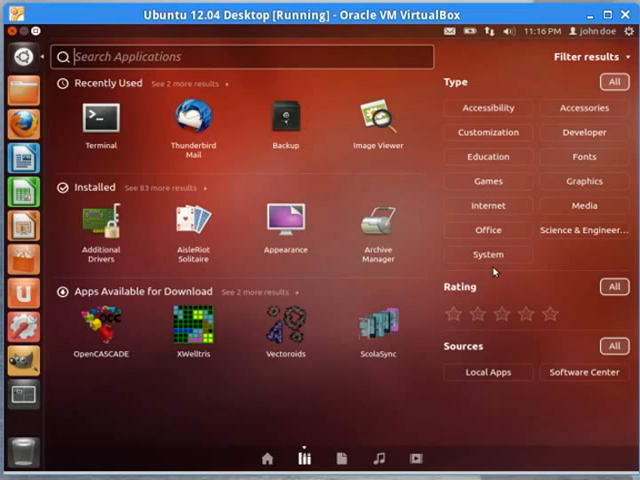
{"action": "left_click", "coordinate": [487, 229]}
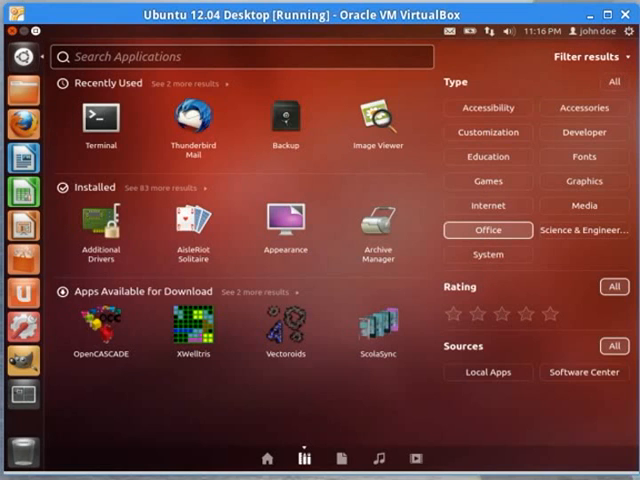
{"action": "left_click", "coordinate": [487, 229]}
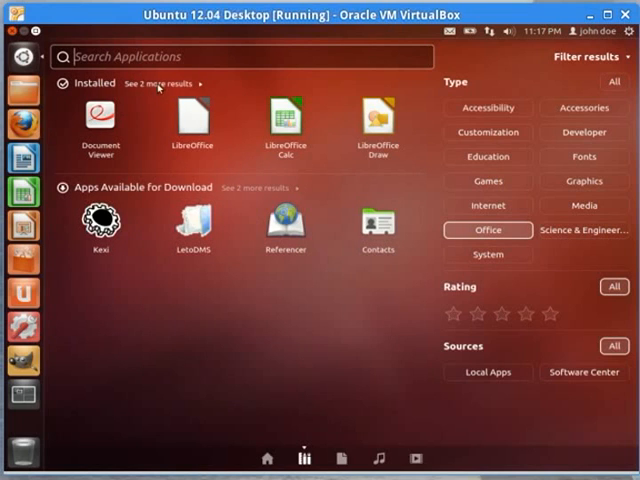
{"action": "left_click", "coordinate": [160, 85]}
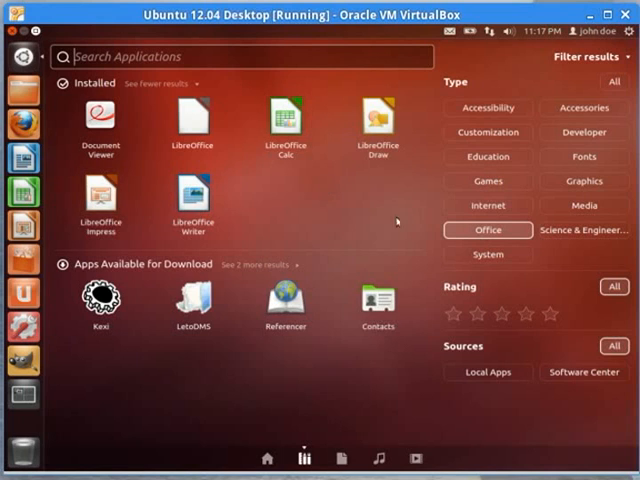
{"action": "left_click", "coordinate": [488, 181]}
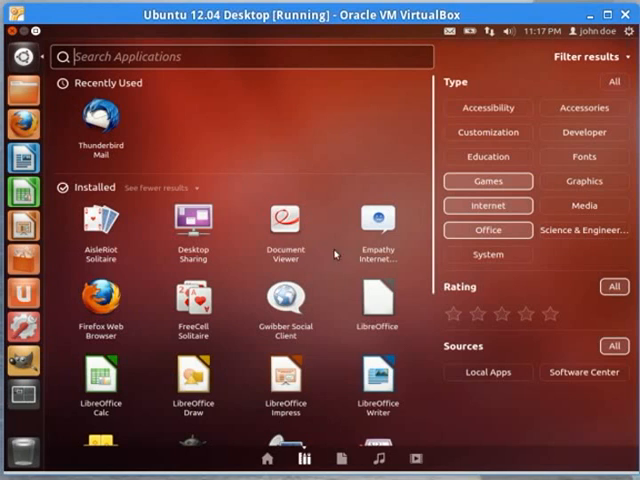
{"action": "mouse_move", "coordinate": [208, 127]}
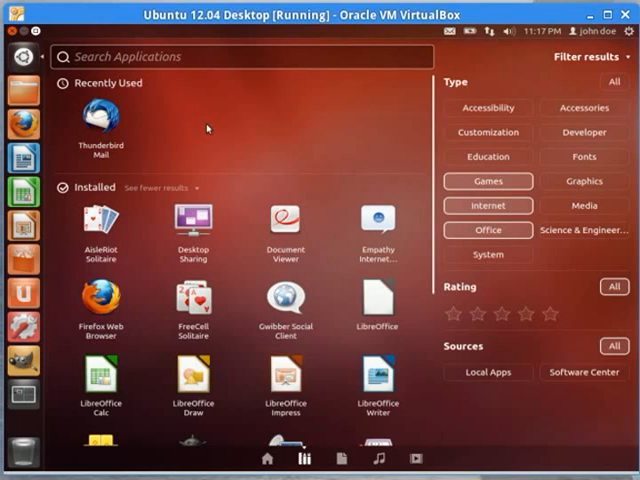
{"action": "mouse_move", "coordinate": [421, 166]}
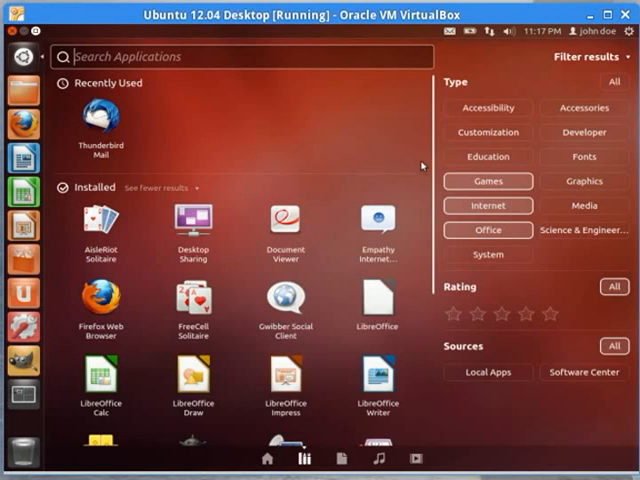
{"action": "mouse_move", "coordinate": [441, 336]}
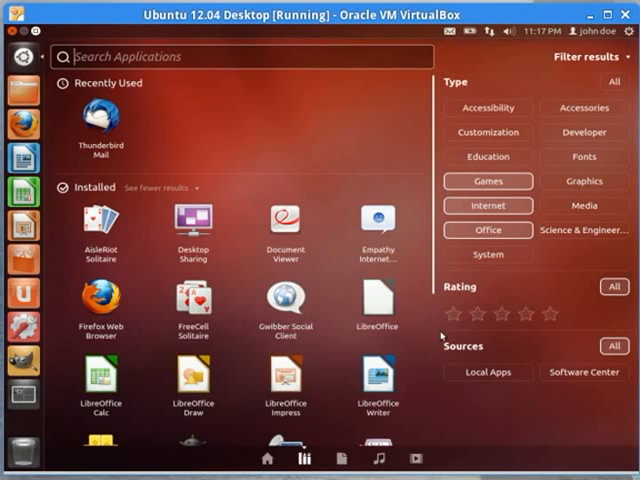
{"action": "scroll", "scroll_direction": "down", "scroll_amount": 3}
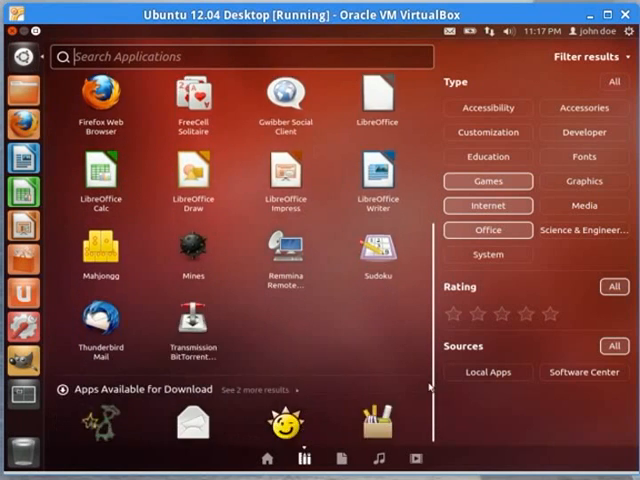
{"action": "scroll", "scroll_direction": "down", "scroll_amount": 3}
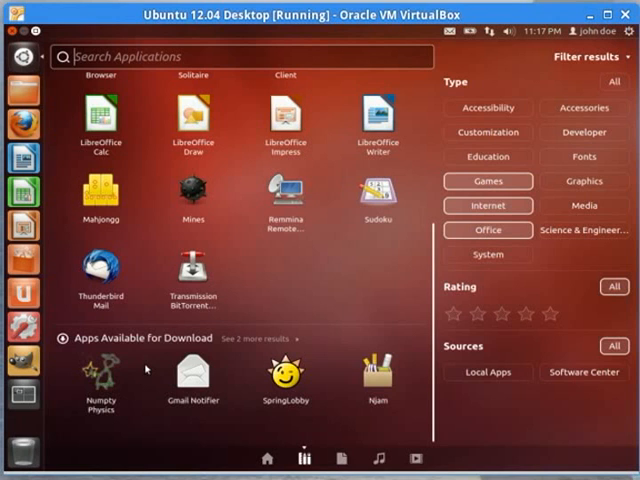
{"action": "mouse_move", "coordinate": [373, 246]}
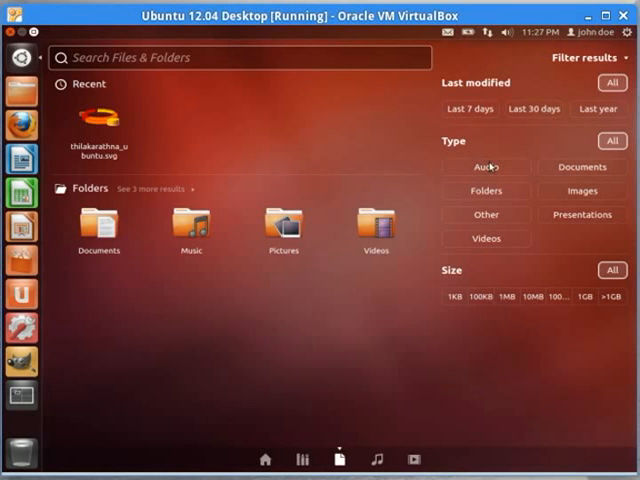
{"action": "mouse_move", "coordinate": [490, 222]}
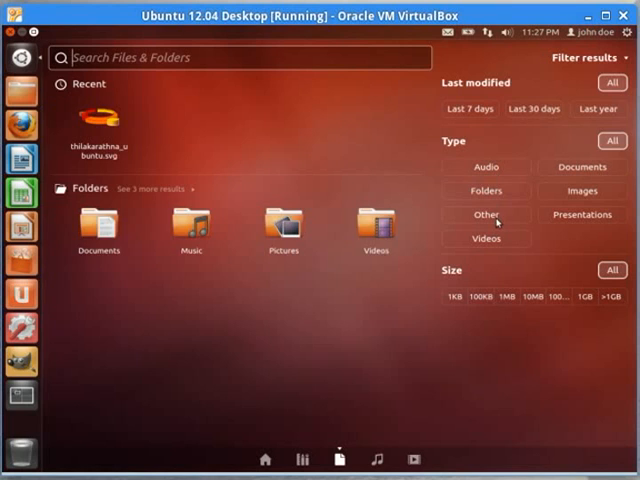
Add the Other file-type filter, then switch to the Music lens
{"action": "left_click", "coordinate": [485, 190]}
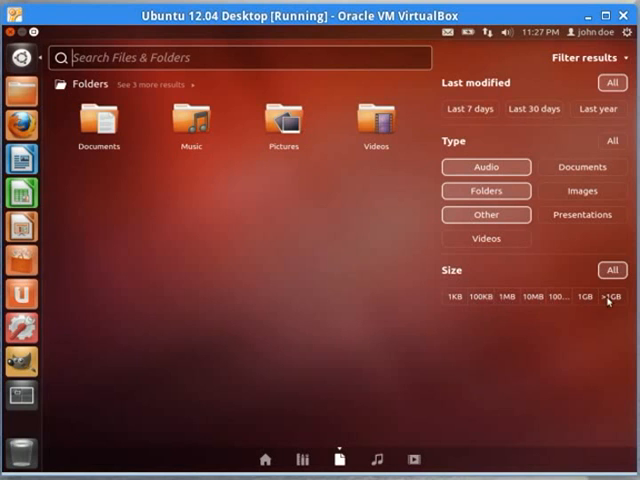
{"action": "left_click", "coordinate": [375, 458]}
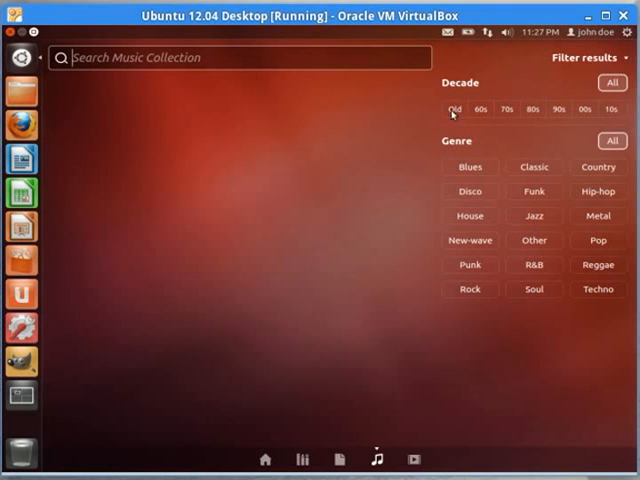
{"action": "mouse_move", "coordinate": [503, 308]}
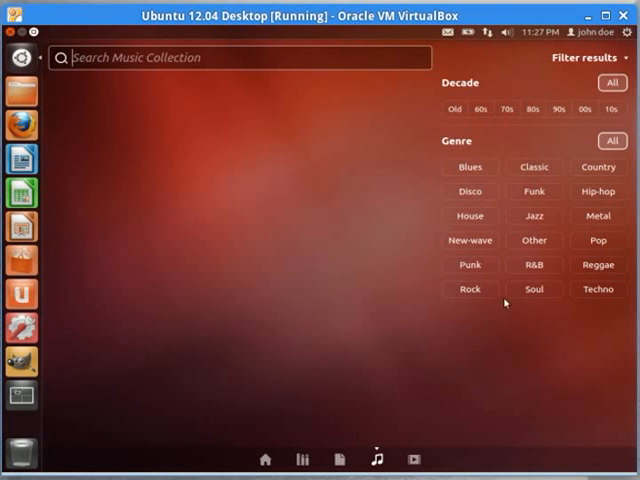
Switch the Dash to the Videos lens, showing Amazon results and video sources
{"action": "left_click", "coordinate": [414, 455]}
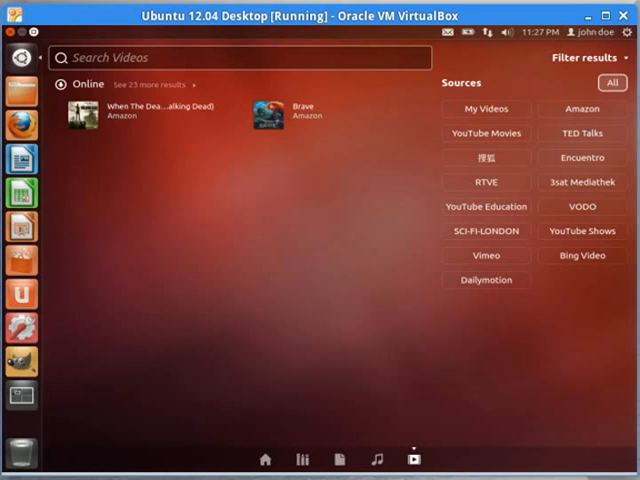
Toggle a video source under Sources in the Videos lens filter results
{"action": "left_click", "coordinate": [582, 109]}
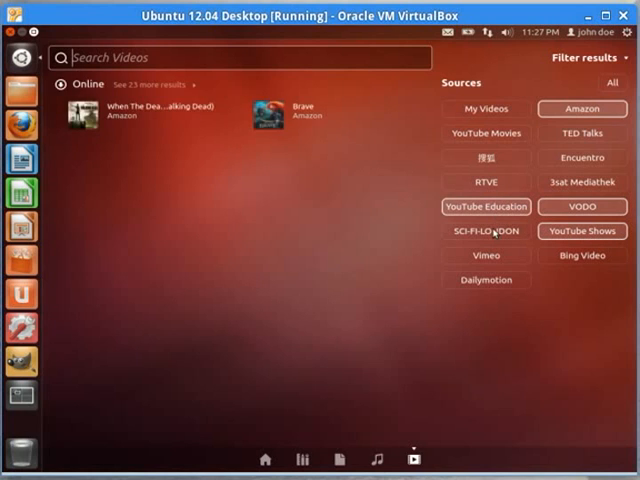
{"action": "mouse_move", "coordinate": [483, 260]}
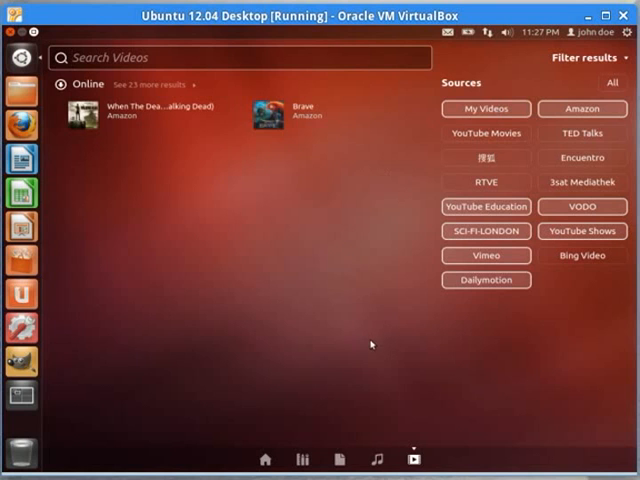
{"action": "mouse_move", "coordinate": [574, 20]}
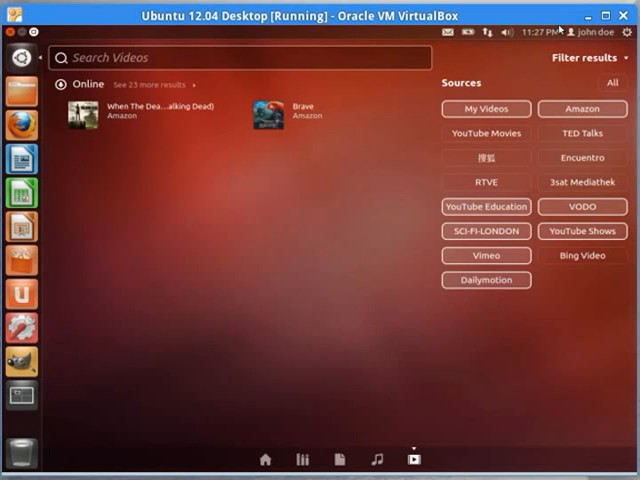